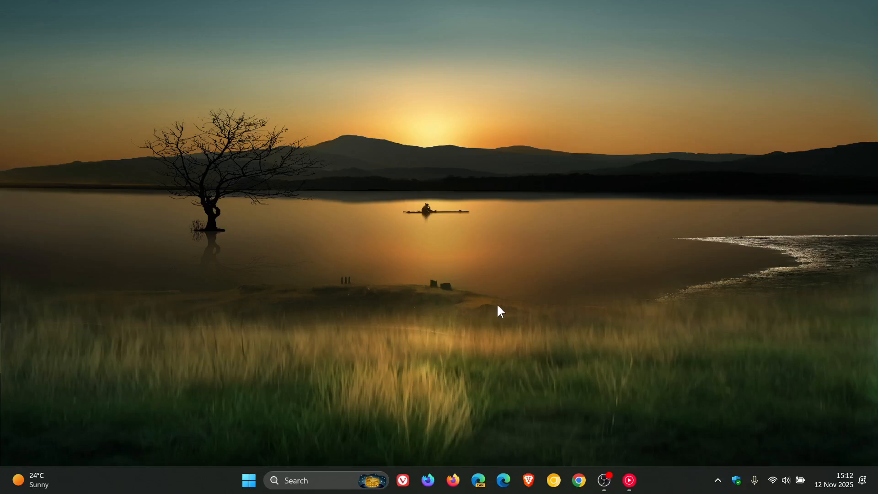
Reach the Windows Update history listing the 2025-11 Security Update installed 12 Nov 2025.
{"action": "left_click", "coordinate": [249, 480]}
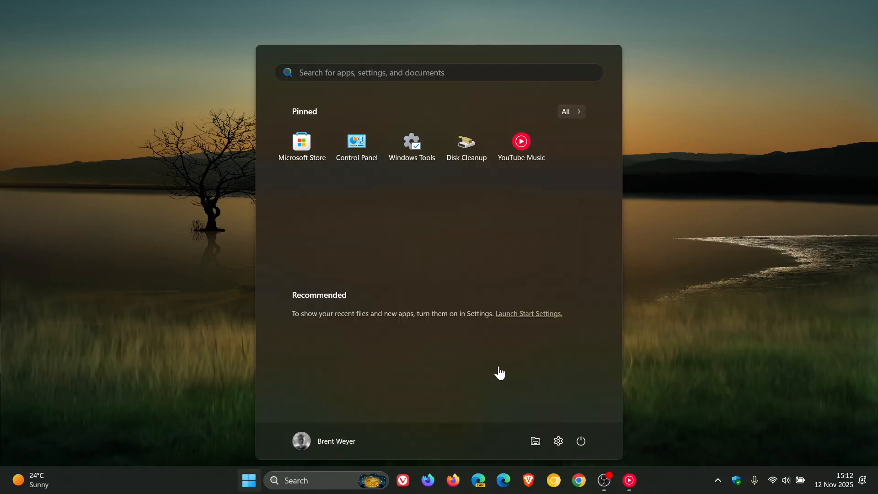
{"action": "left_click", "coordinate": [558, 440]}
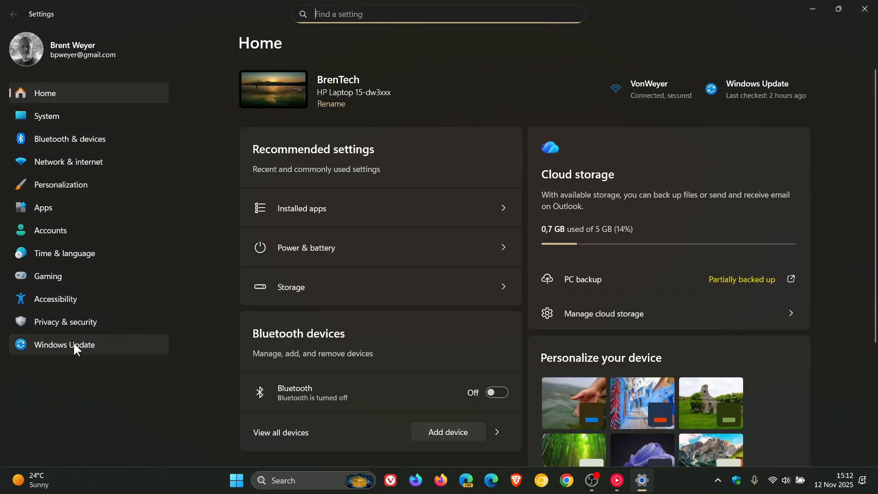
{"action": "left_click", "coordinate": [64, 344]}
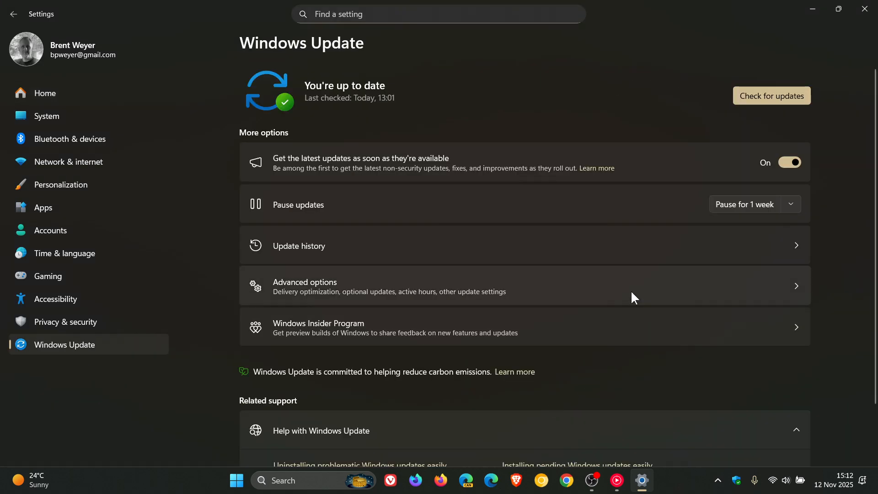
{"action": "left_click", "coordinate": [298, 245]}
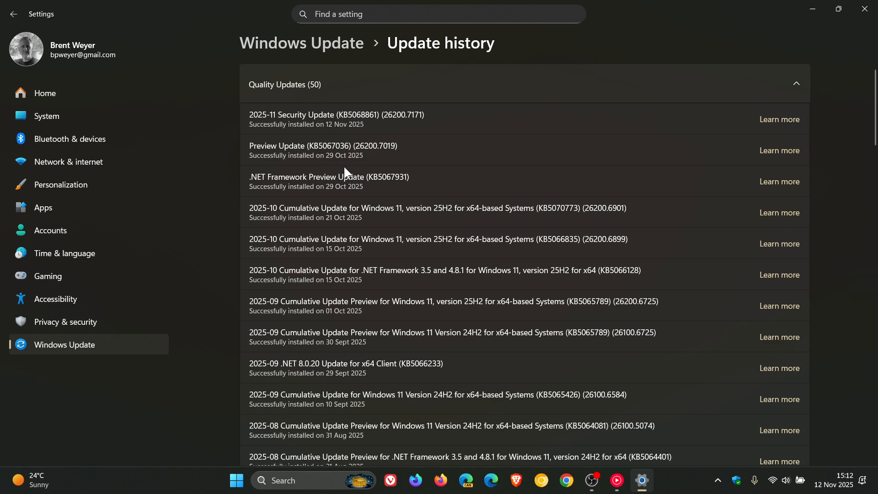
{"action": "double_click", "coordinate": [317, 146]}
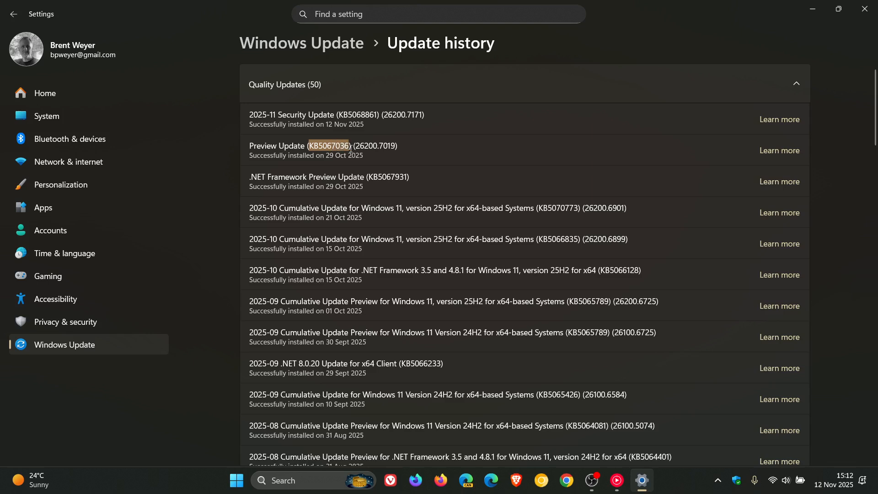
{"action": "mouse_move", "coordinate": [616, 149]}
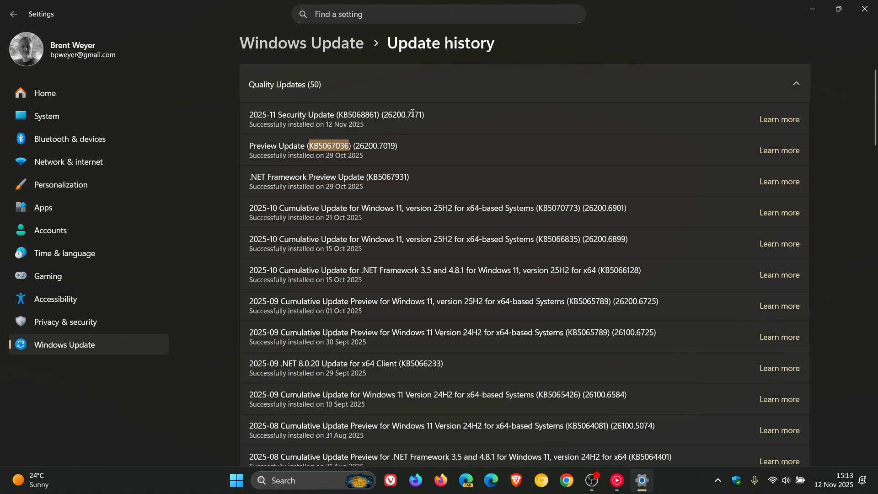
{"action": "mouse_move", "coordinate": [499, 136]}
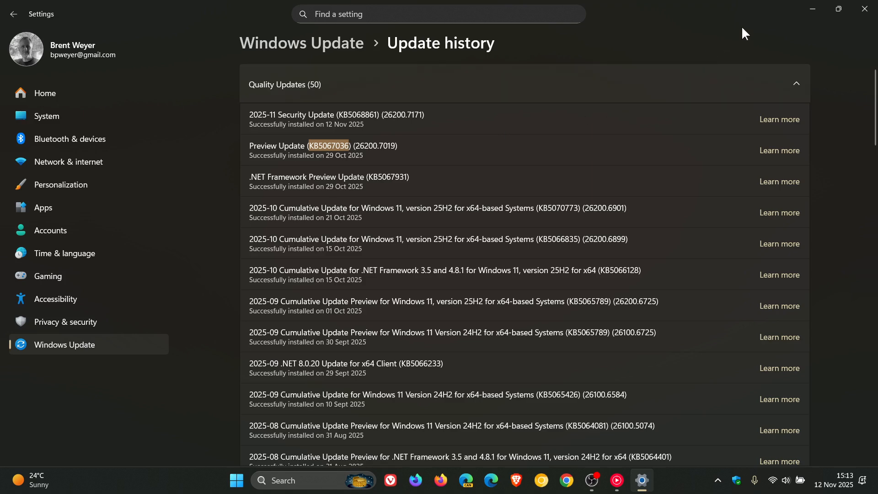
Launch Task Manager from the taskbar menu while the update history stays open.
{"action": "right_click", "coordinate": [190, 482]}
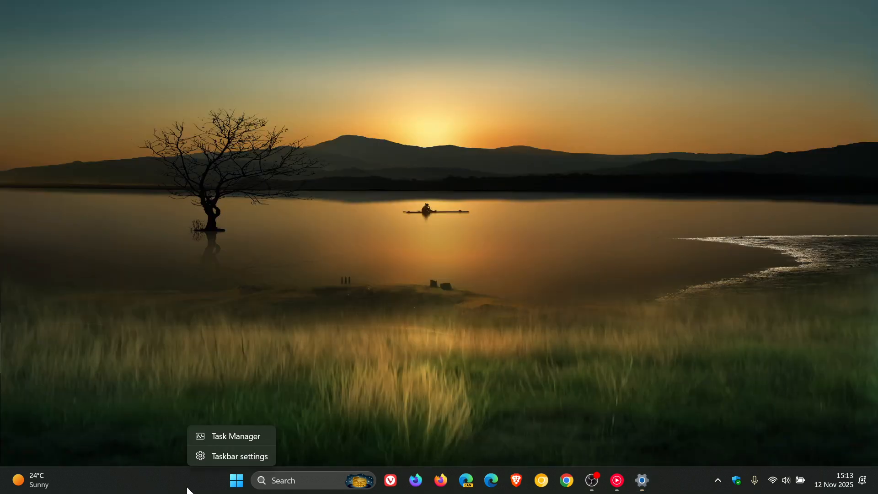
{"action": "left_click", "coordinate": [236, 435]}
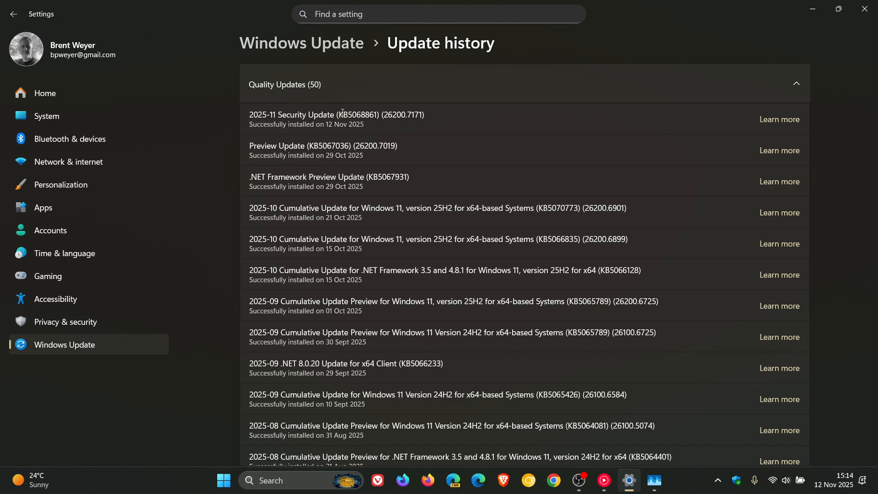
{"action": "double_click", "coordinate": [357, 114]}
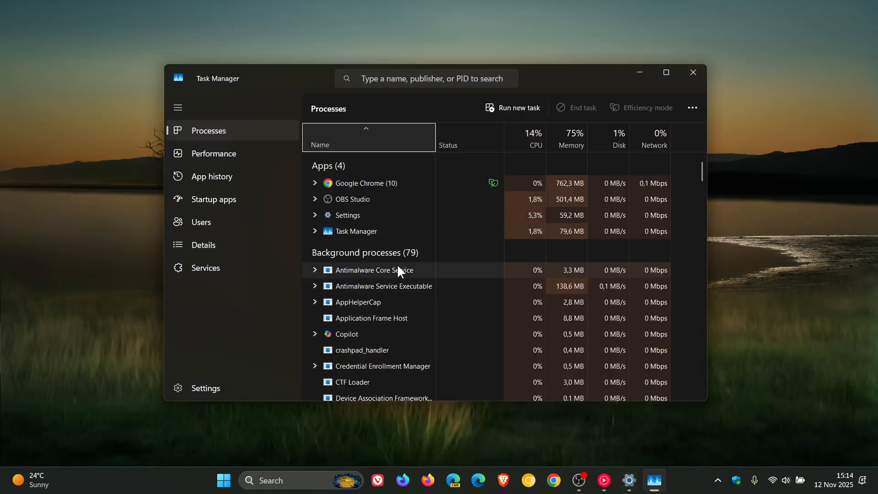
Close the Task Manager window, leaving Windows Settings running.
{"action": "left_click", "coordinate": [692, 73]}
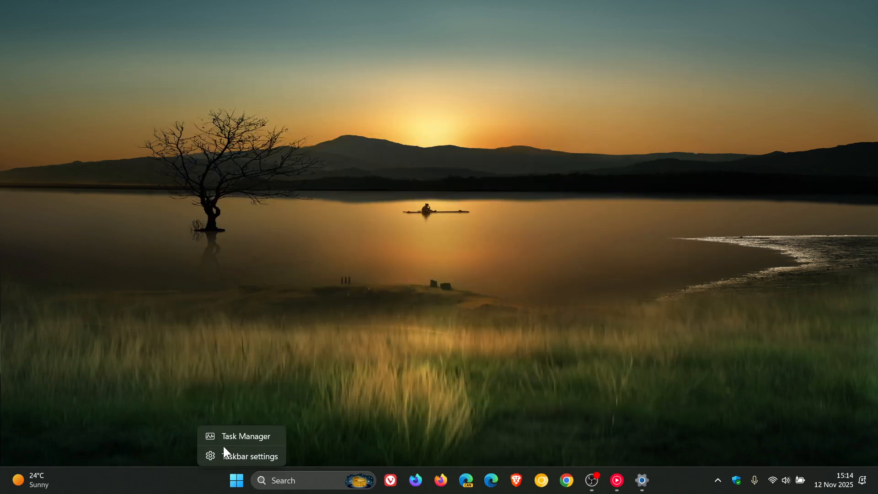
Reopen Task Manager and scroll the background processes, finding no leftover Task Manager instance.
{"action": "left_click", "coordinate": [245, 436]}
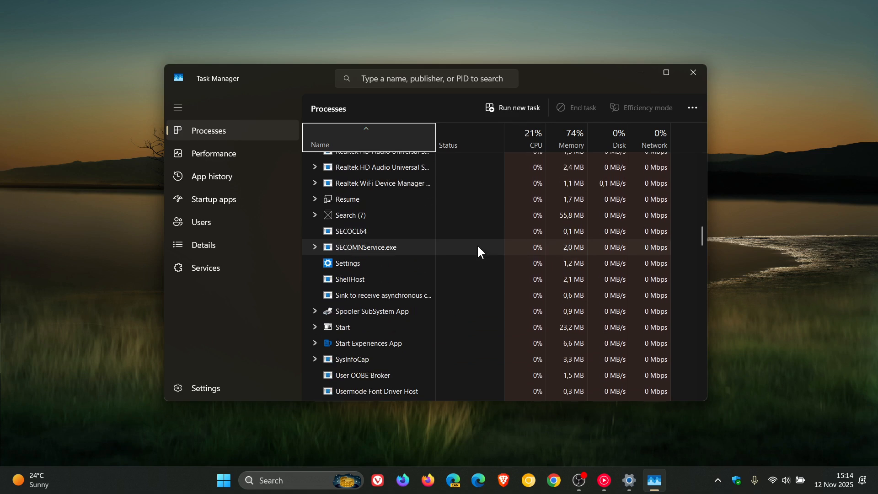
{"action": "scroll", "scroll_direction": "down", "scroll_amount": 3}
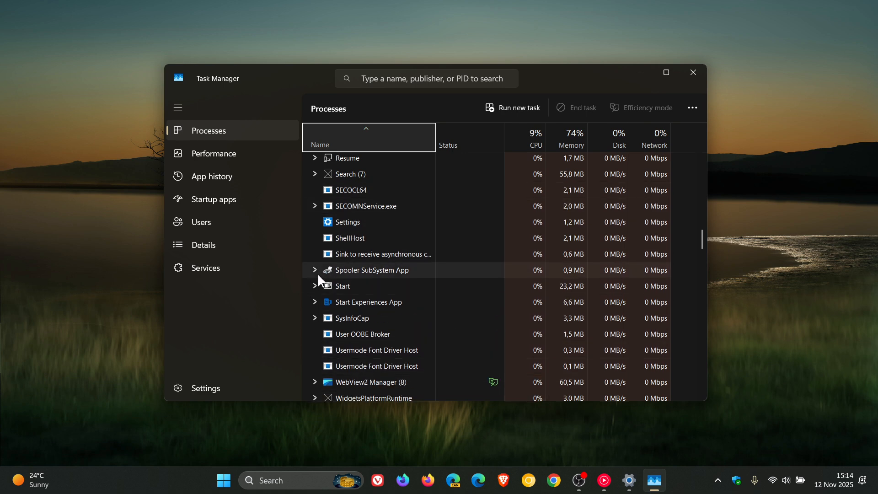
{"action": "mouse_move", "coordinate": [472, 274]}
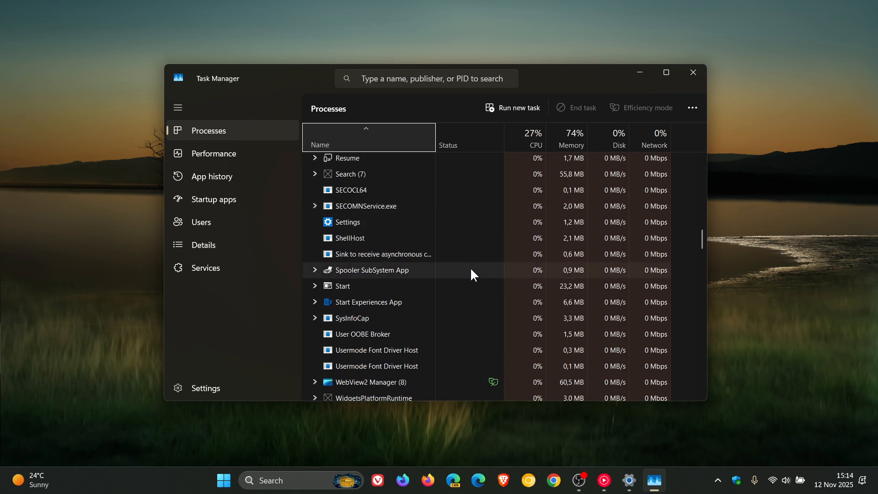
{"action": "mouse_move", "coordinate": [709, 146]}
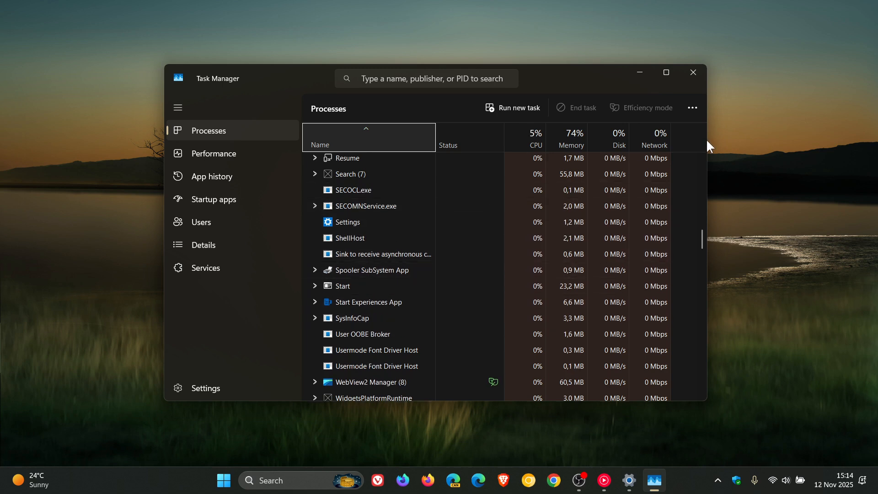
Close Task Manager again, leaving only the desktop showing.
{"action": "left_click", "coordinate": [692, 72]}
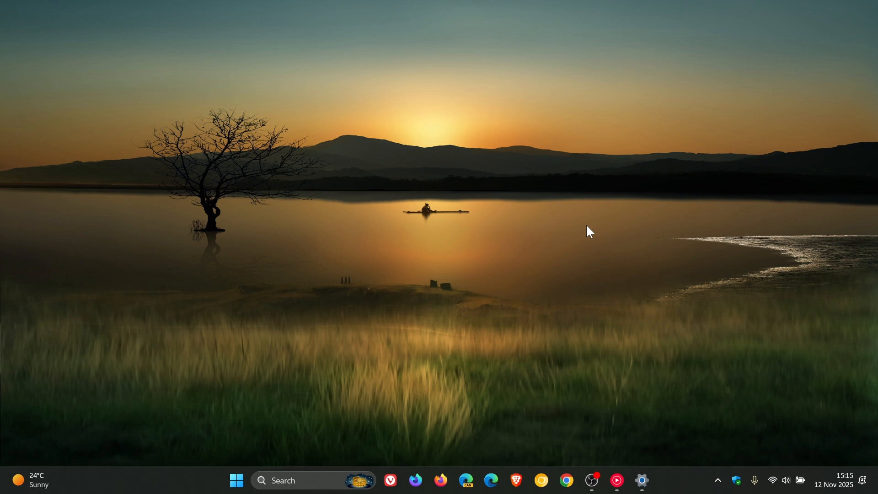
{"action": "mouse_move", "coordinate": [417, 140]}
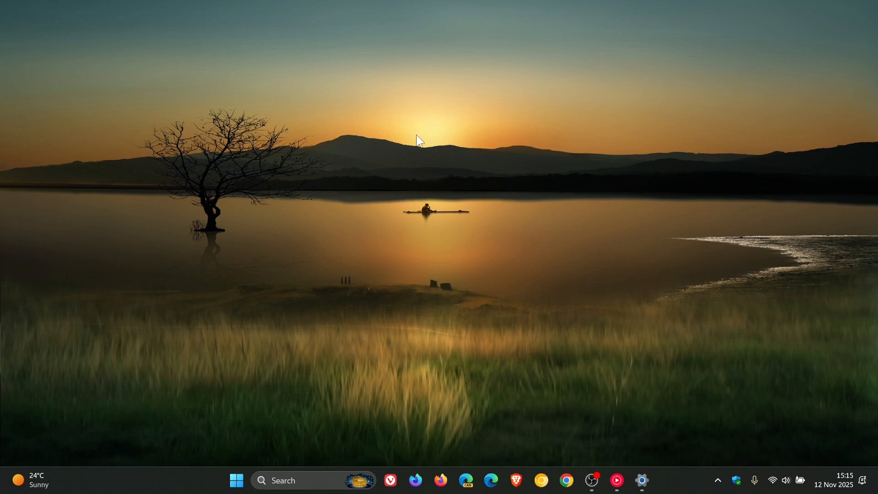